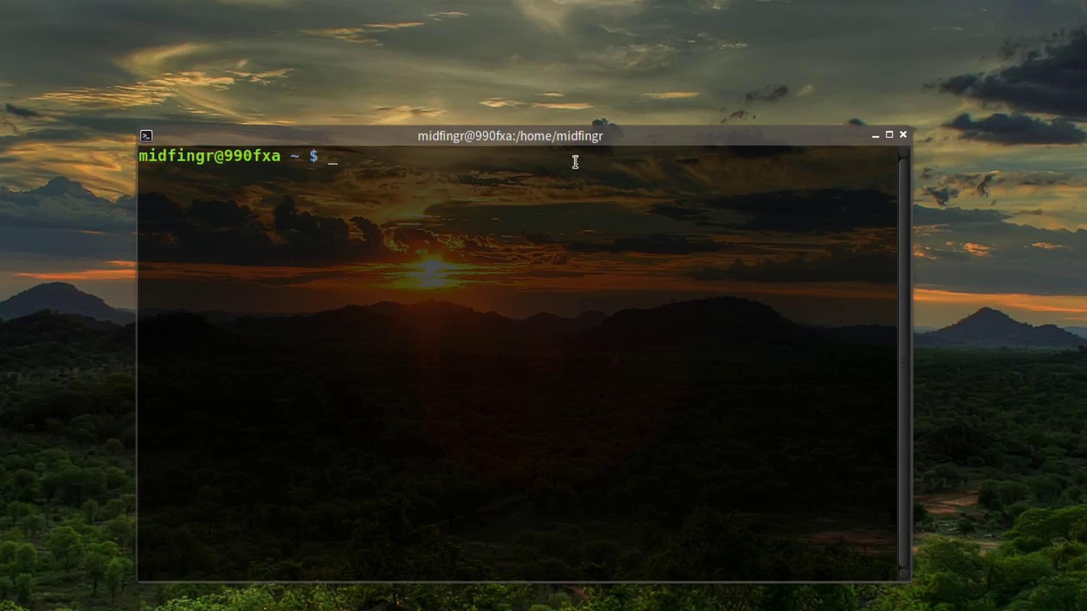
# Run 'yaourt speedtest-cli' to confirm speedtest-cli 0.3.0-1 from the AUR is installed
pyautogui.write('yaourt s')
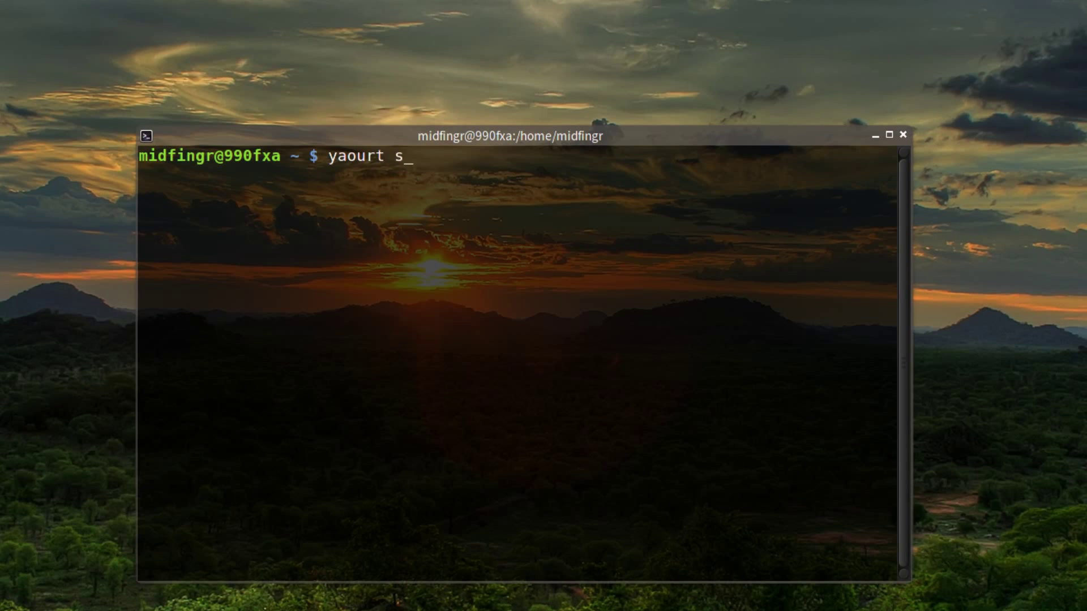
pyautogui.write('peedte')
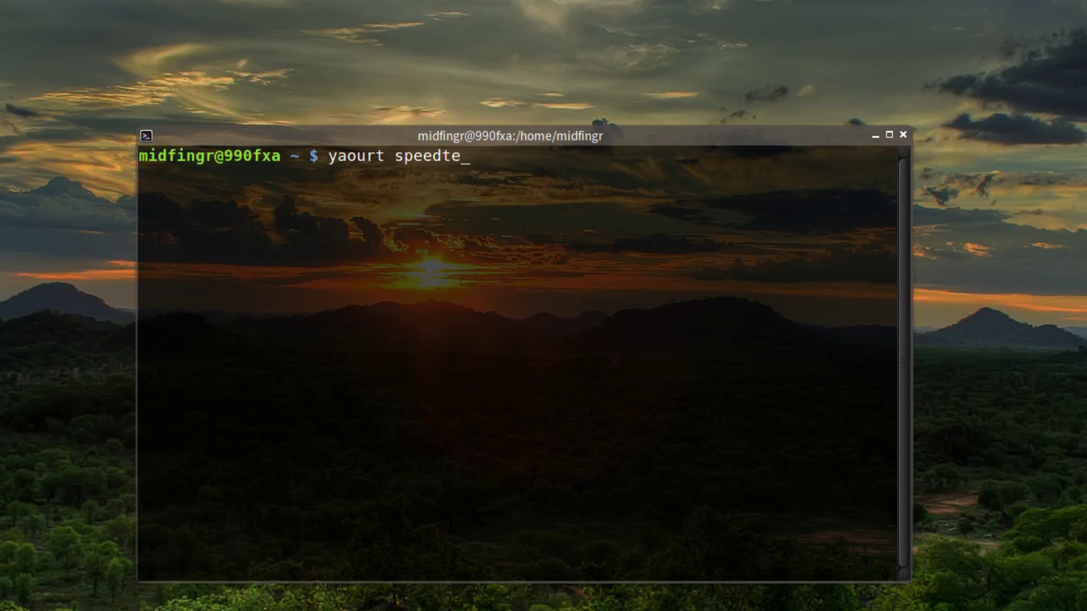
pyautogui.write('st-')
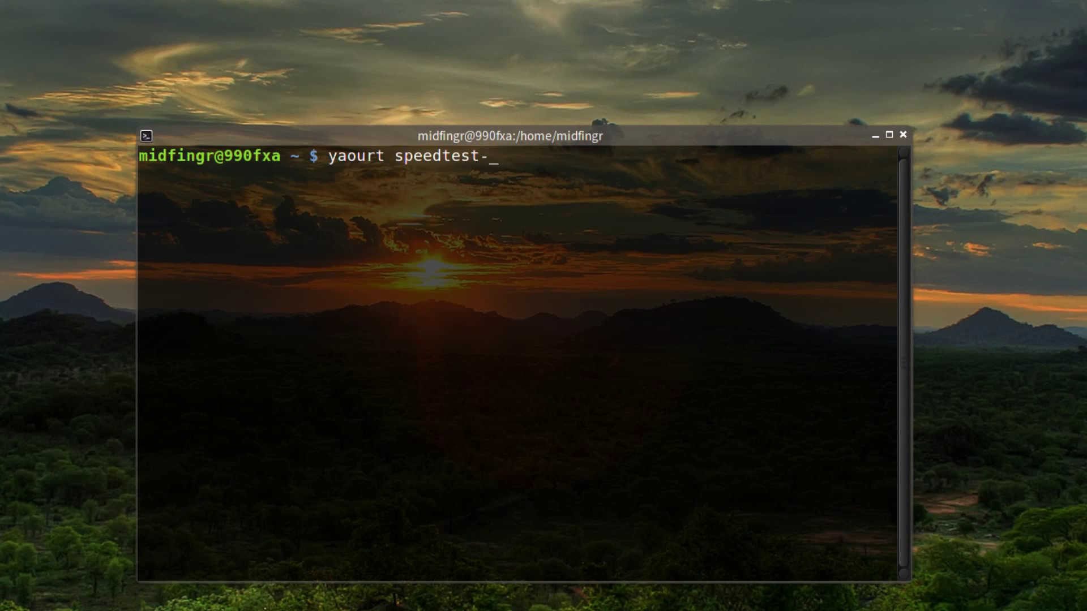
pyautogui.write('cli')
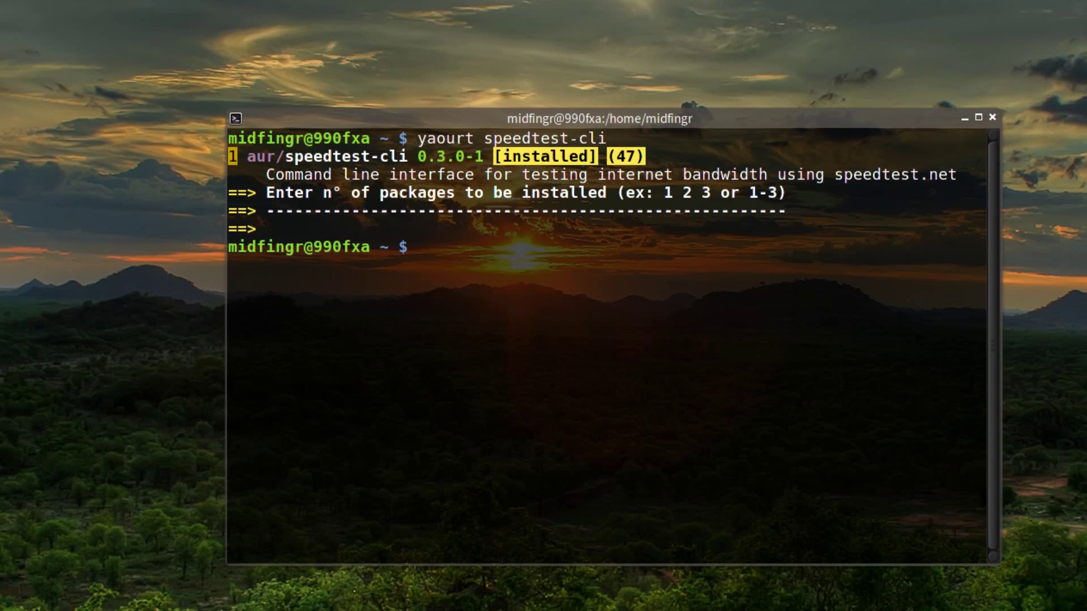
# Begin a 'speedtest-cli --' command line for passing an option
pyautogui.write('s')
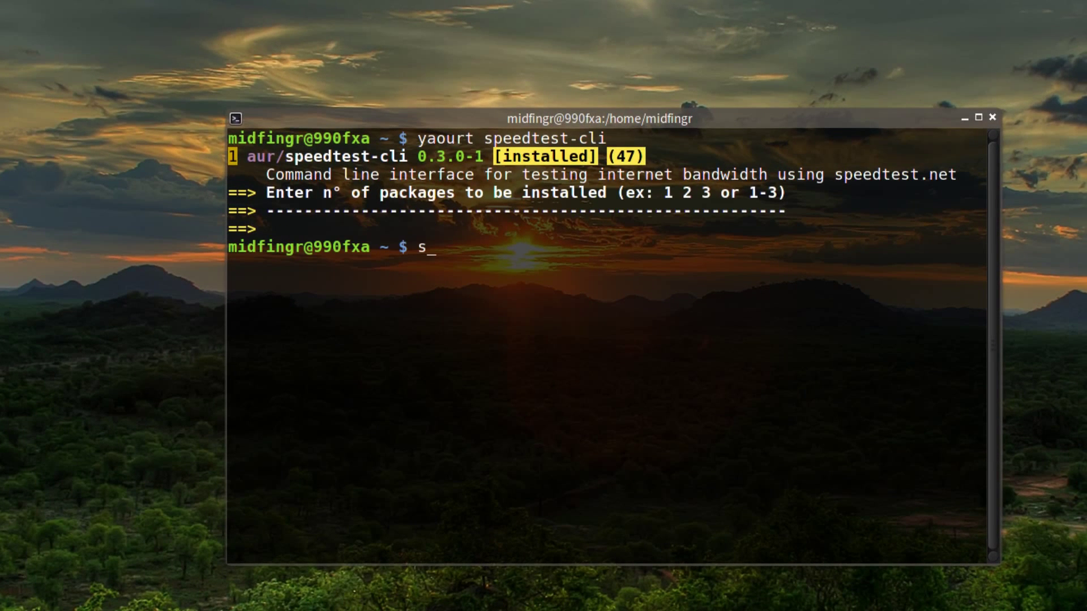
pyautogui.write('peedt')
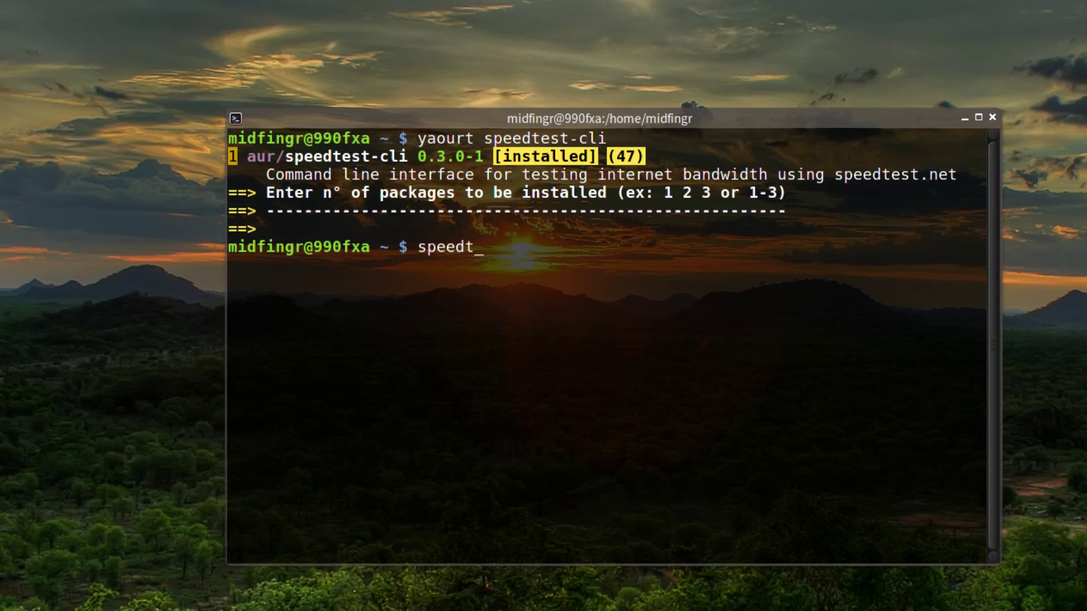
pyautogui.write('est')
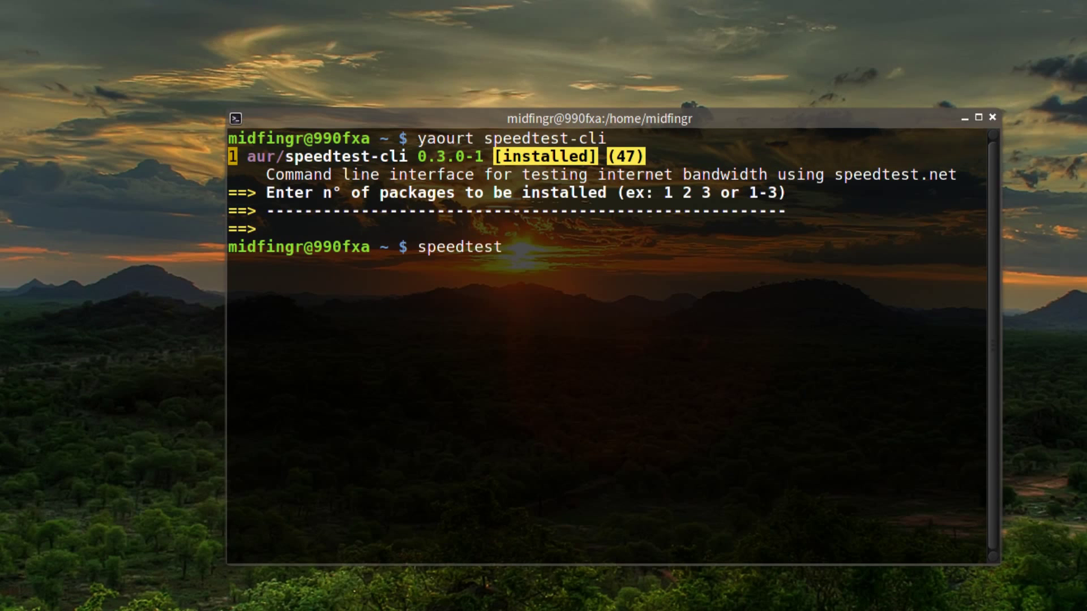
pyautogui.write('-cli --')
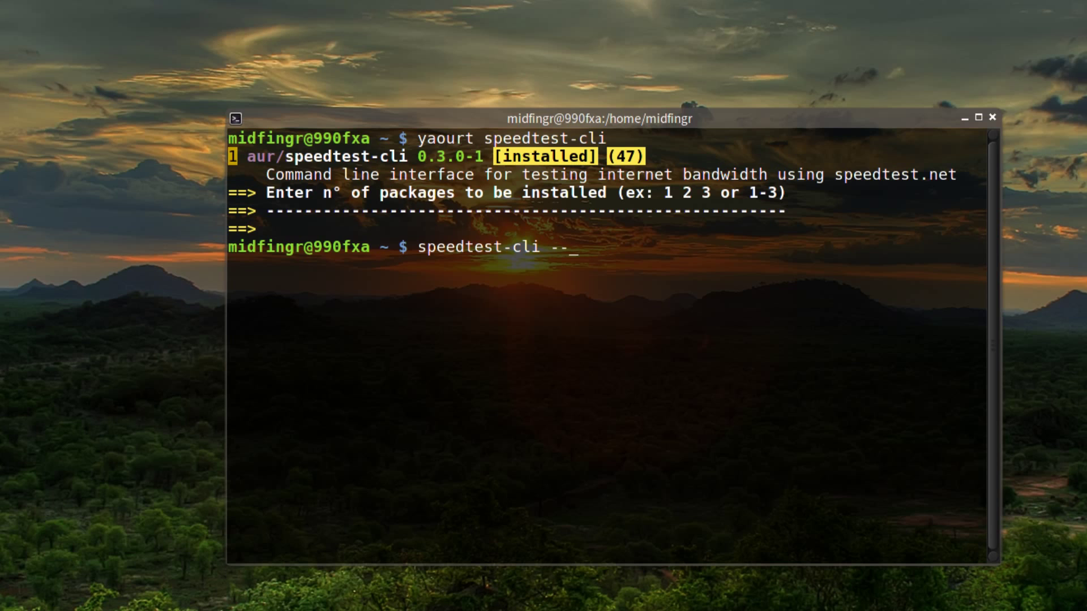
# Show speedtest-cli's help text listing usage and options such as --simple and --share
pyautogui.press('Return')
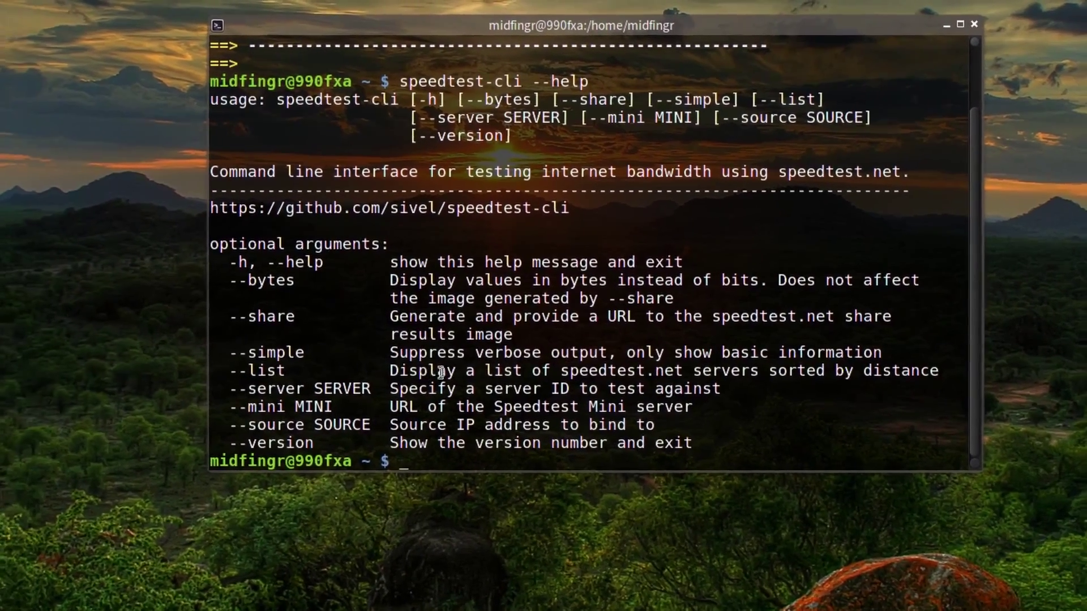
pyautogui.moveTo(580, 26); pyautogui.dragTo(503, 26)
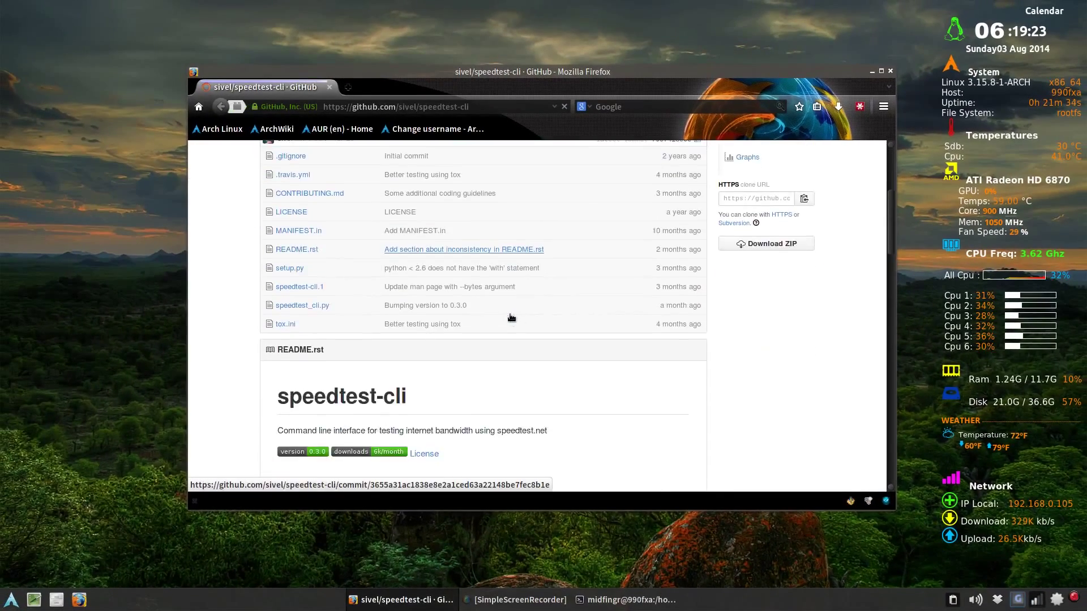
# Scroll through the sivel/speedtest-cli README's Installation and Usage sections on GitHub
pyautogui.scroll(-3)
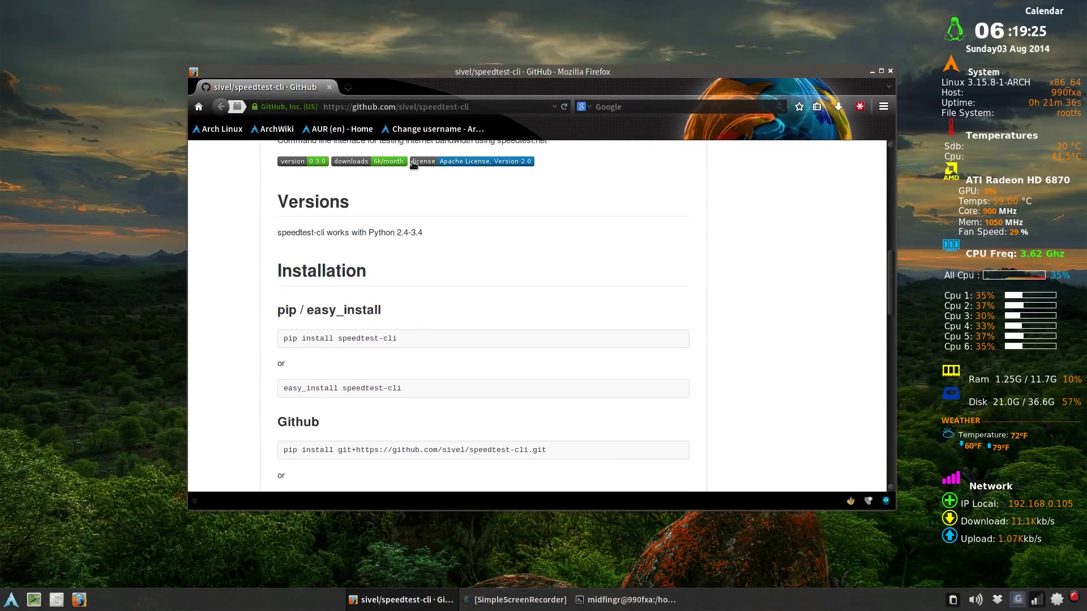
pyautogui.scroll(-3)
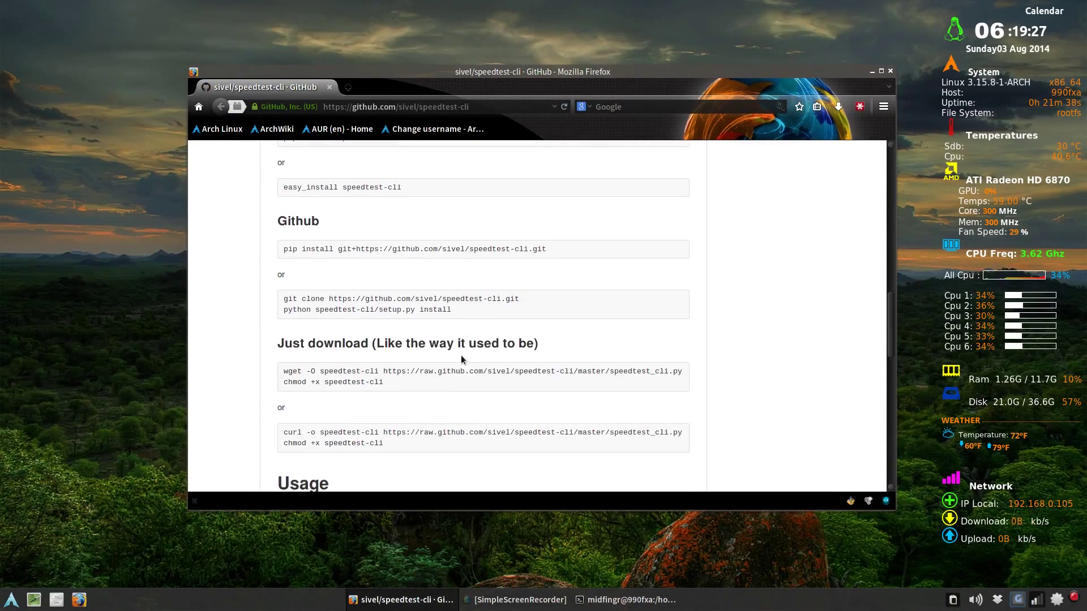
pyautogui.scroll(-3)
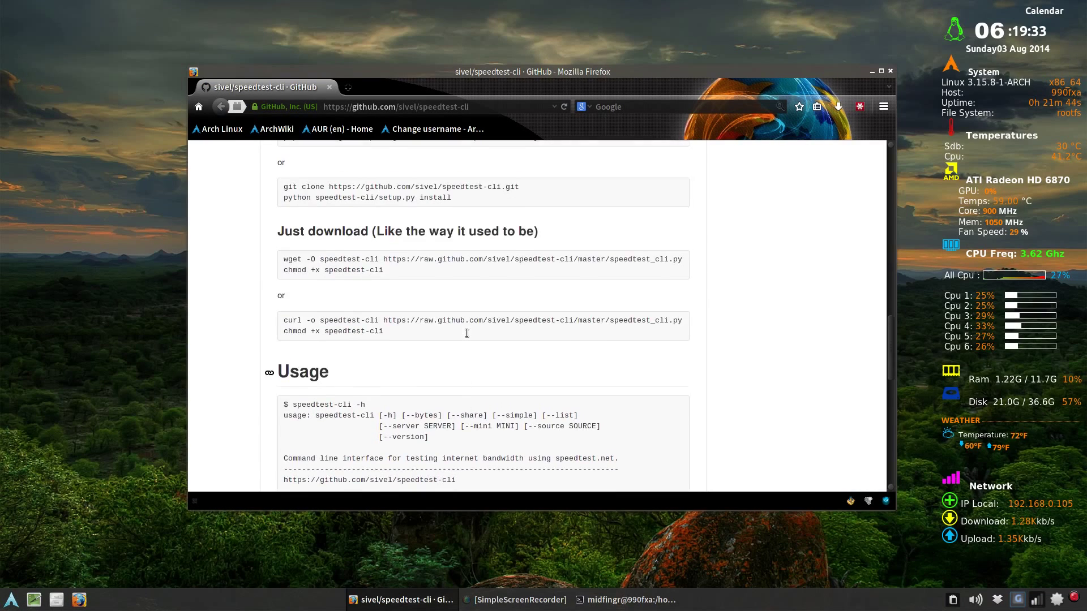
pyautogui.scroll(3)
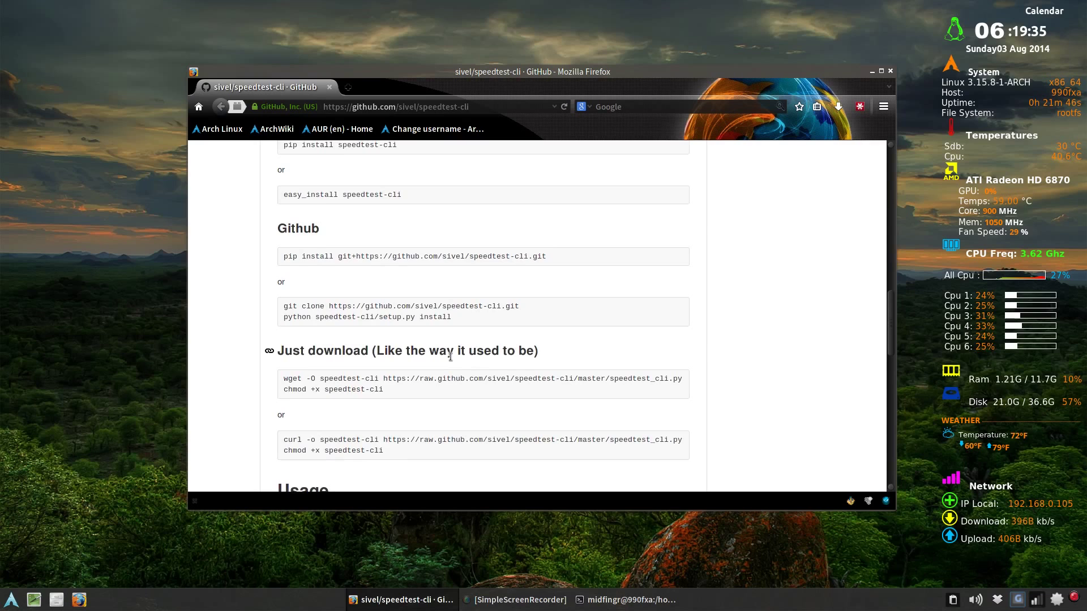
pyautogui.scroll(3)
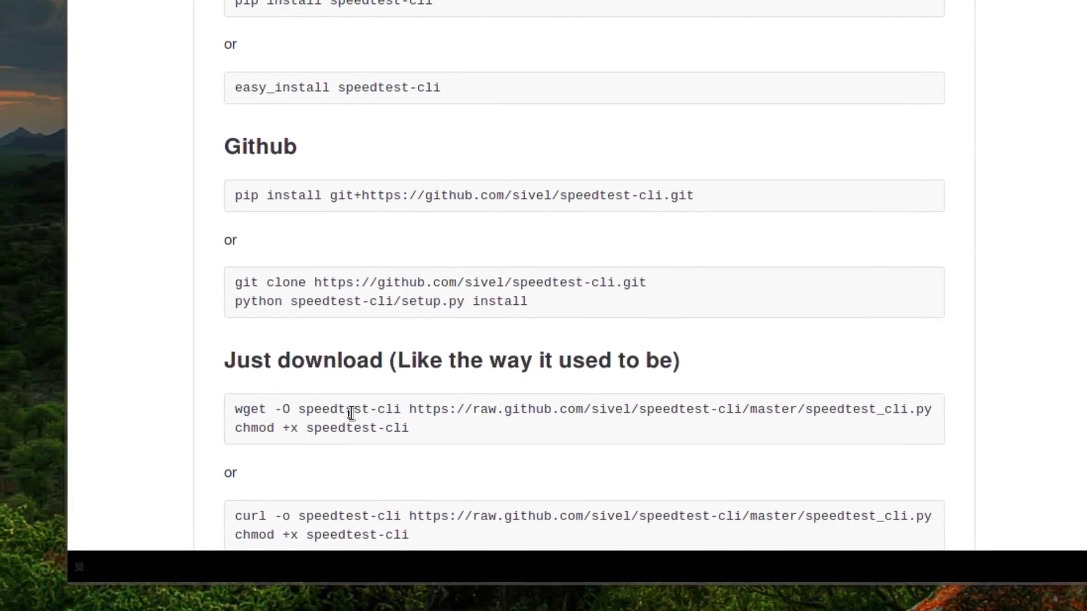
pyautogui.scroll(-3)
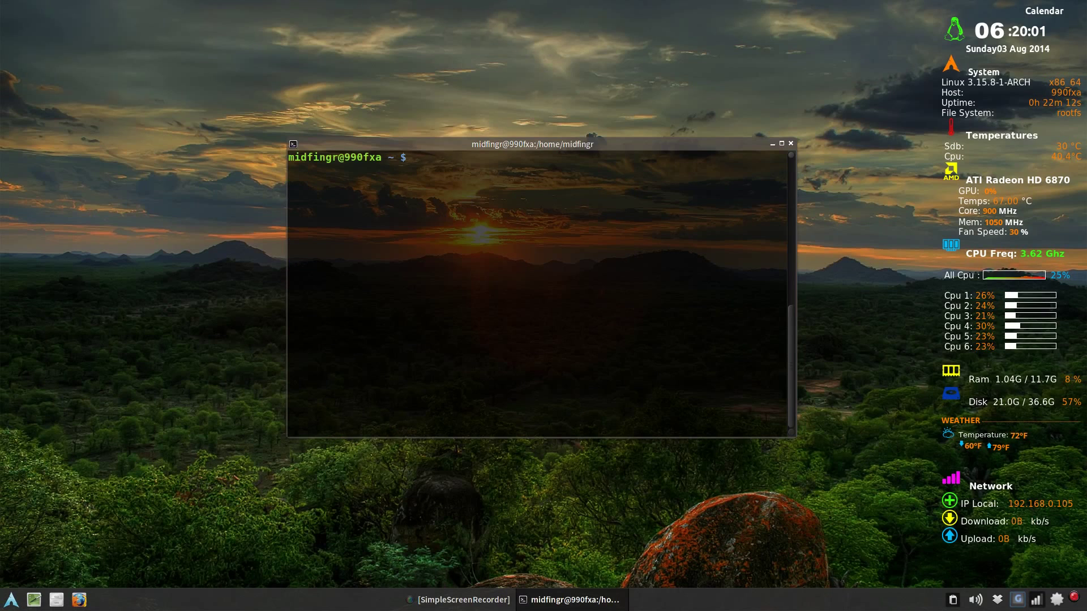
# Run 'speedtest-cli --simple' for ping, download and upload, then begin the --share variant
pyautogui.write('speedtest-cli')
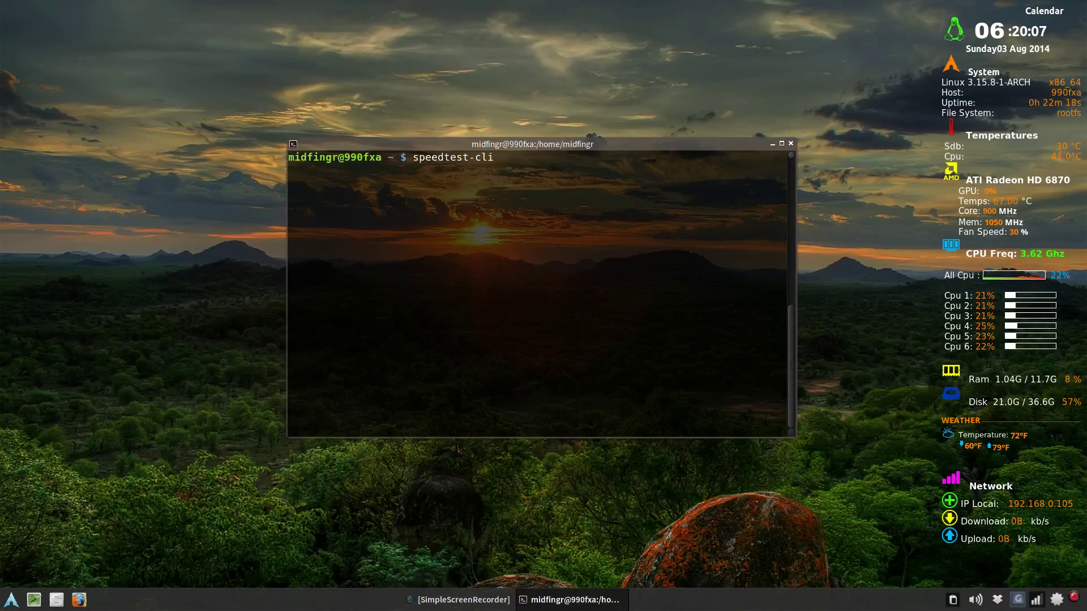
pyautogui.write('--sim')
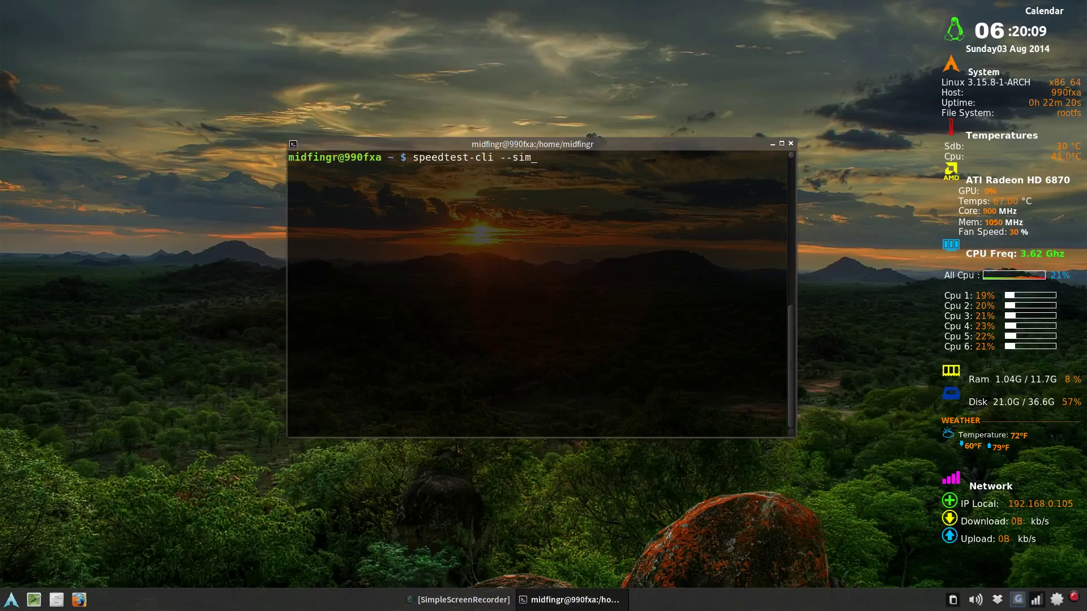
pyautogui.write('ple')
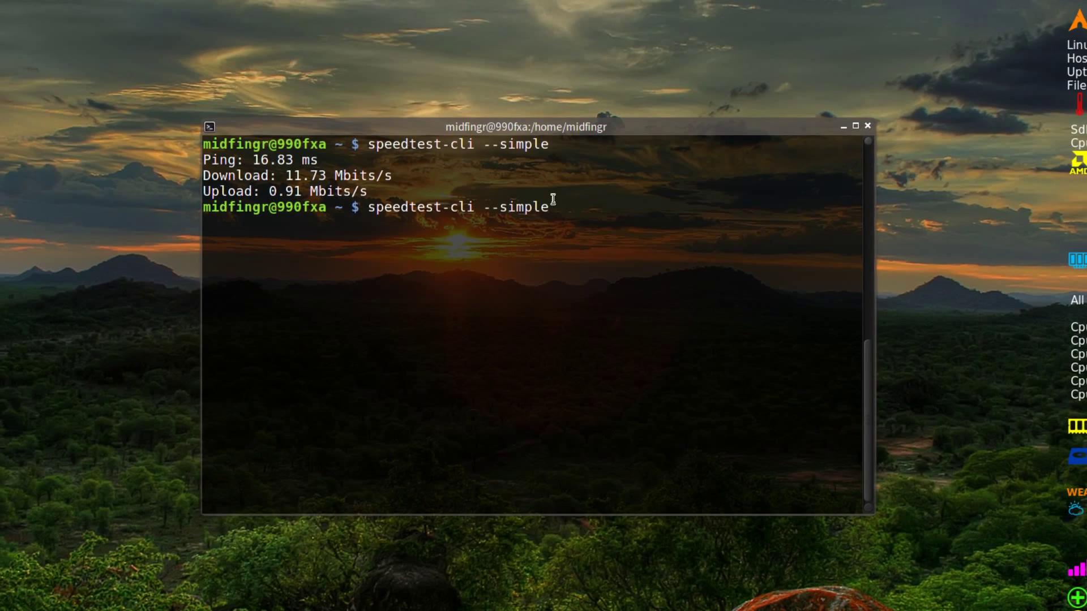
pyautogui.write('--shar')
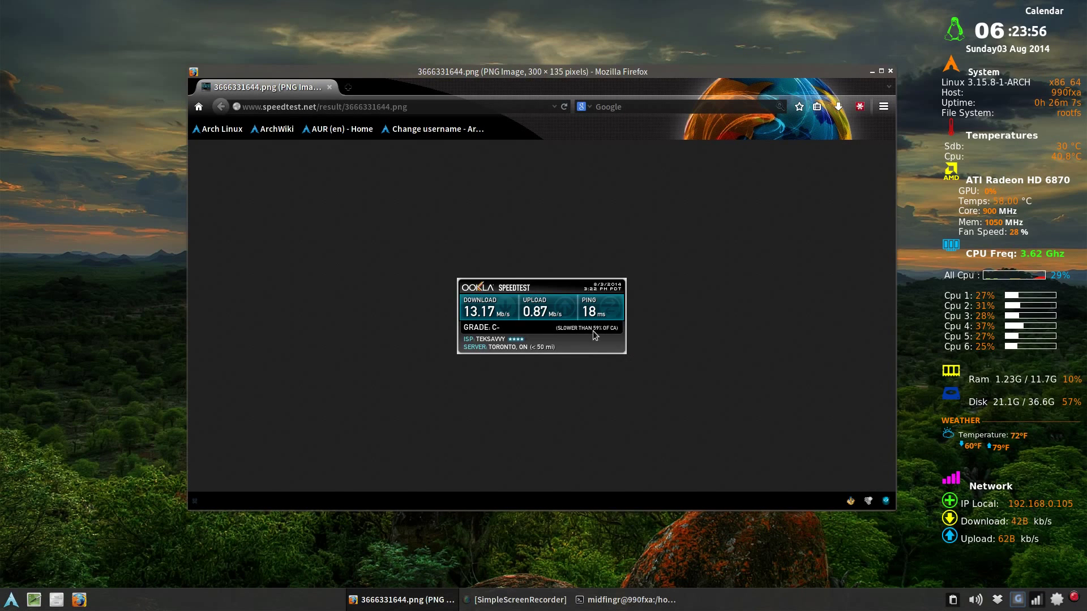
pyautogui.moveTo(273, 264)
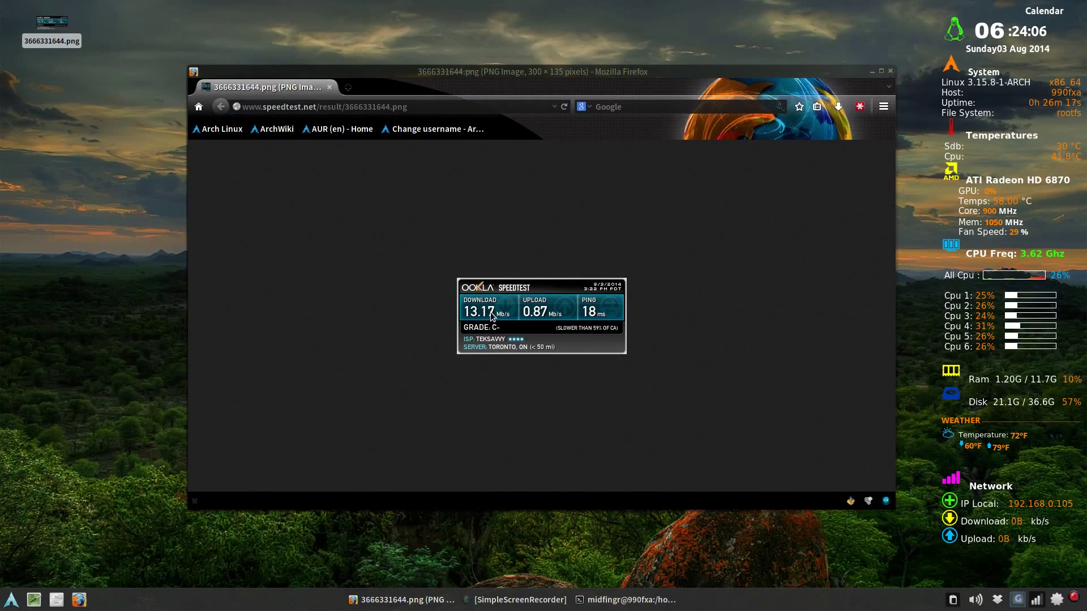
pyautogui.moveTo(524, 101)
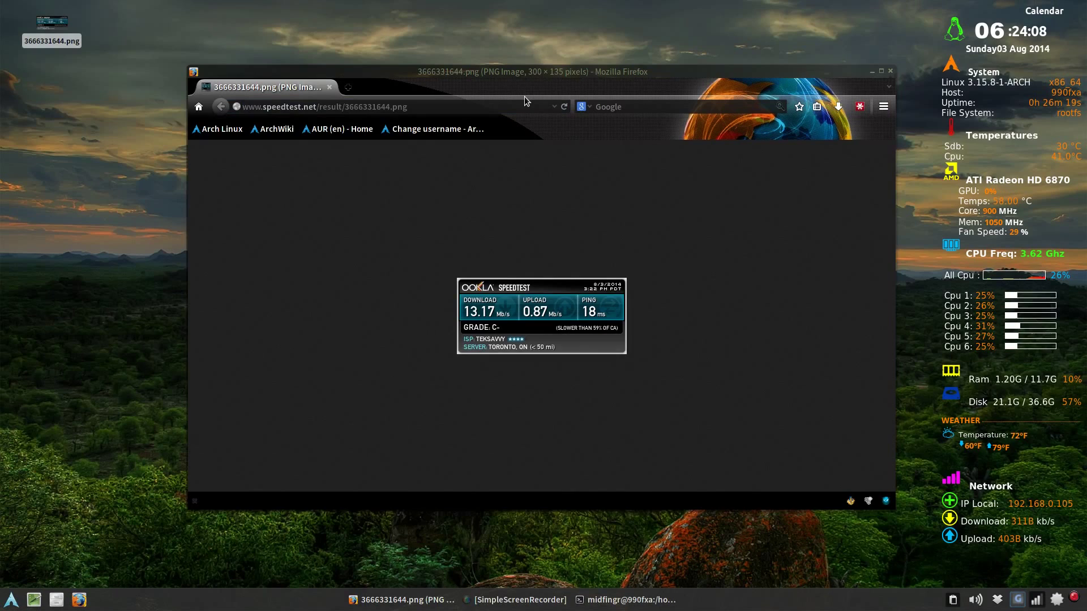